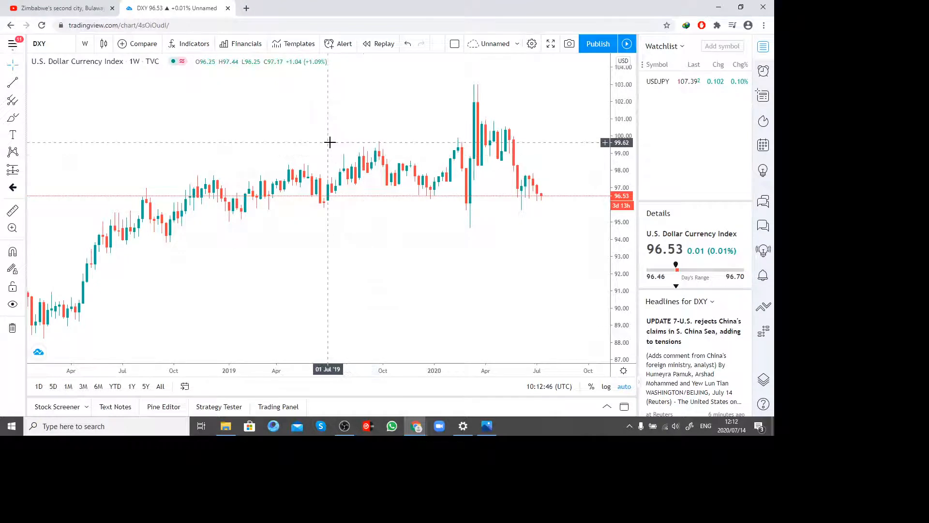
pyautogui.moveTo(288, 178)
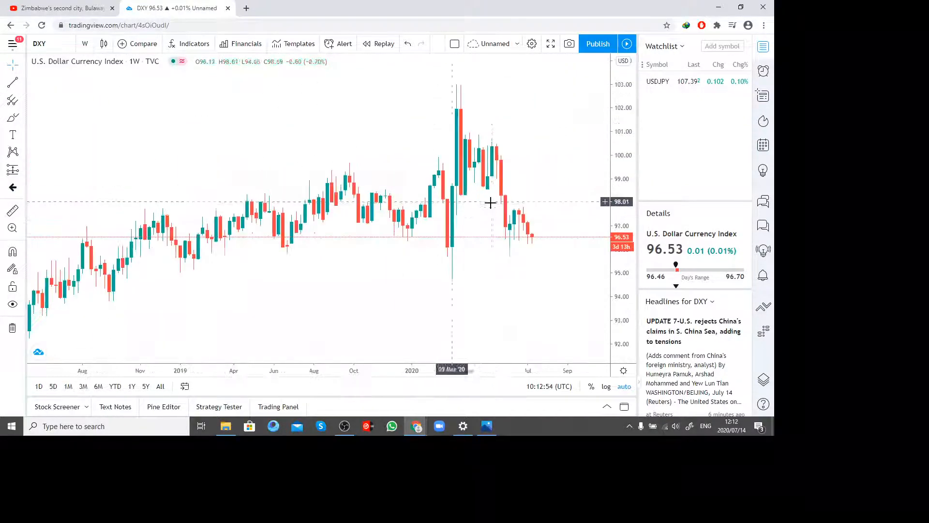
# - Draw projected-move arrows on DXY and a rising trendline from the 2018 low
pyautogui.click(12, 82)
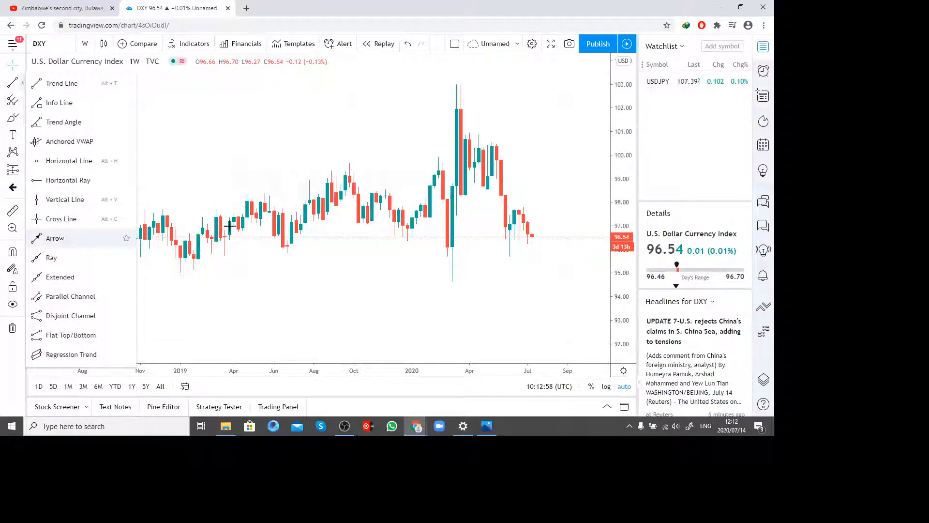
pyautogui.moveTo(519, 204); pyautogui.dragTo(567, 91)
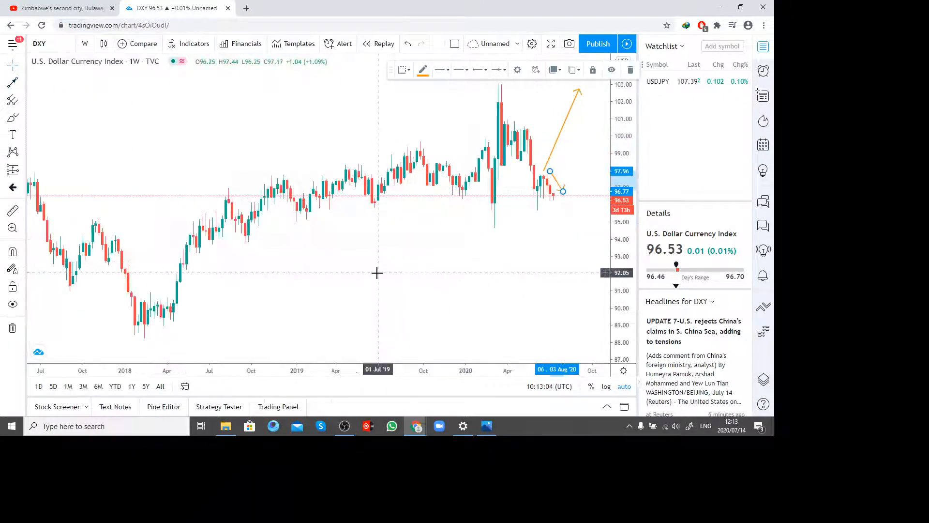
pyautogui.click(13, 81)
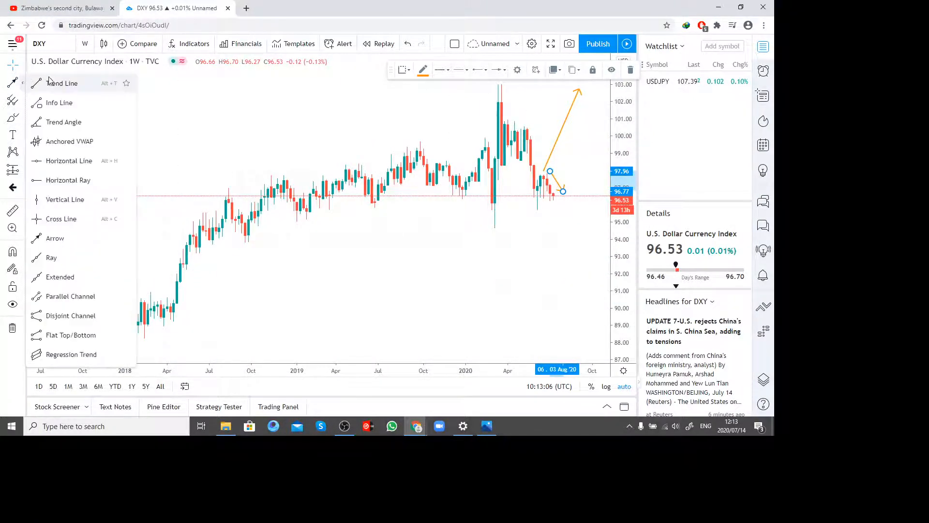
pyautogui.moveTo(134, 332); pyautogui.dragTo(594, 187)
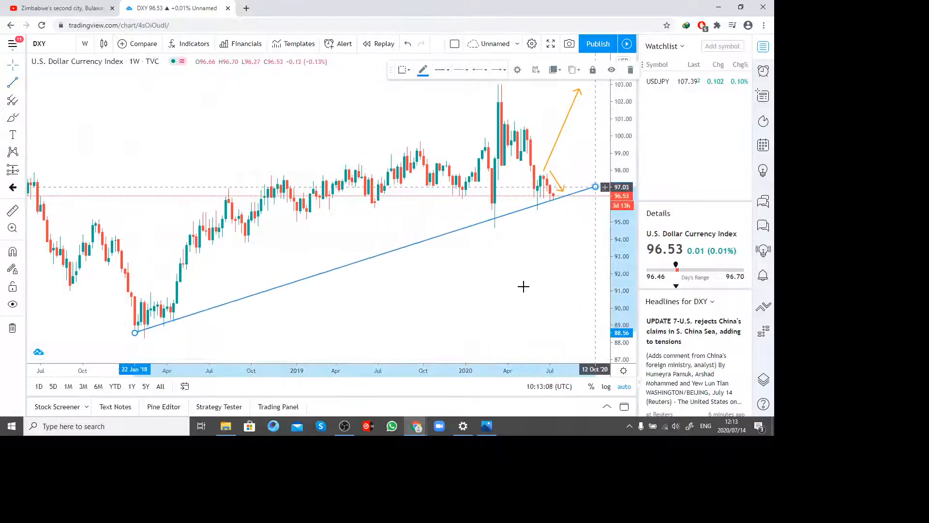
# - Mark the recent DXY lows near 96.37, then bring up the USDJPY chart
pyautogui.scroll(-3)
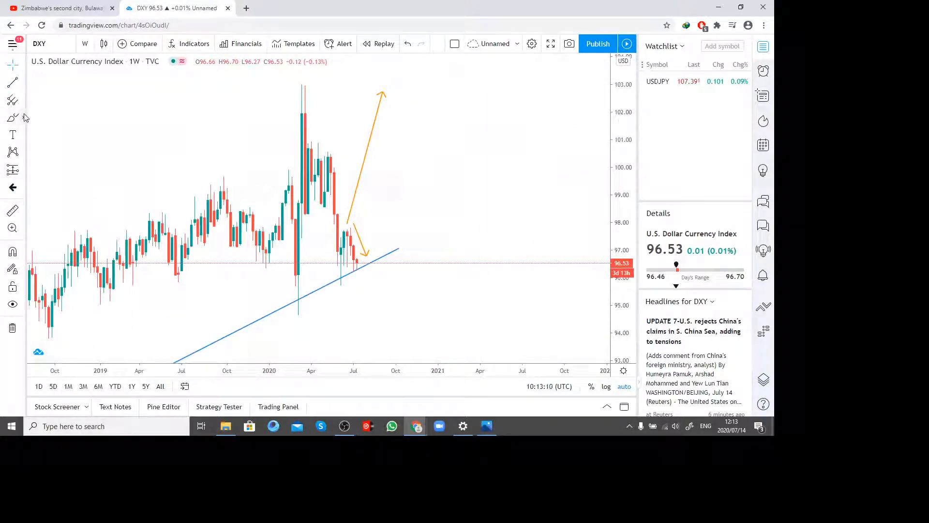
pyautogui.moveTo(327, 267); pyautogui.dragTo(389, 268)
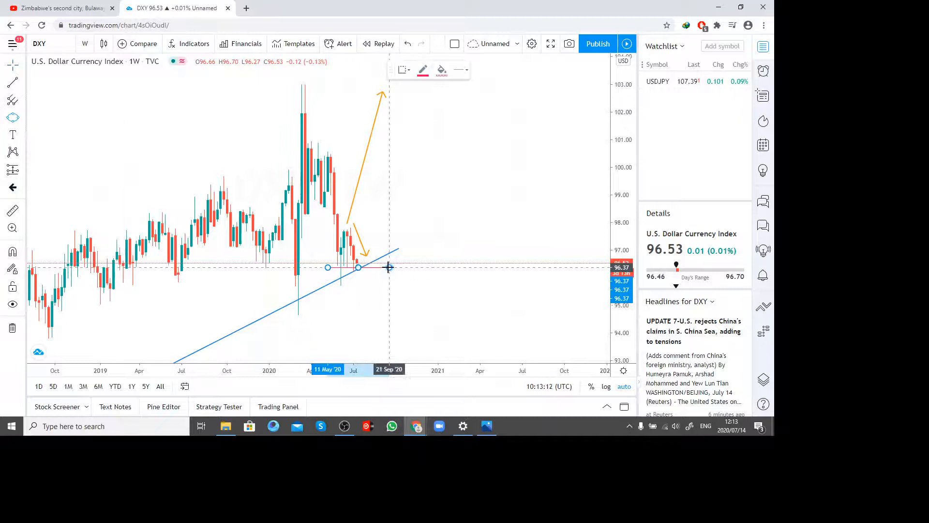
pyautogui.click(358, 267)
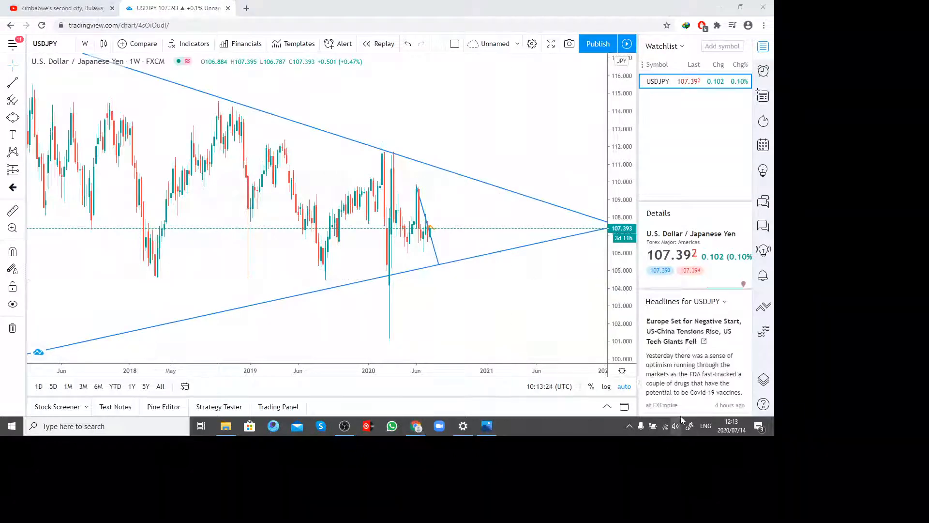
# - Remove all existing drawings from the USDJPY chart
pyautogui.click(674, 426)
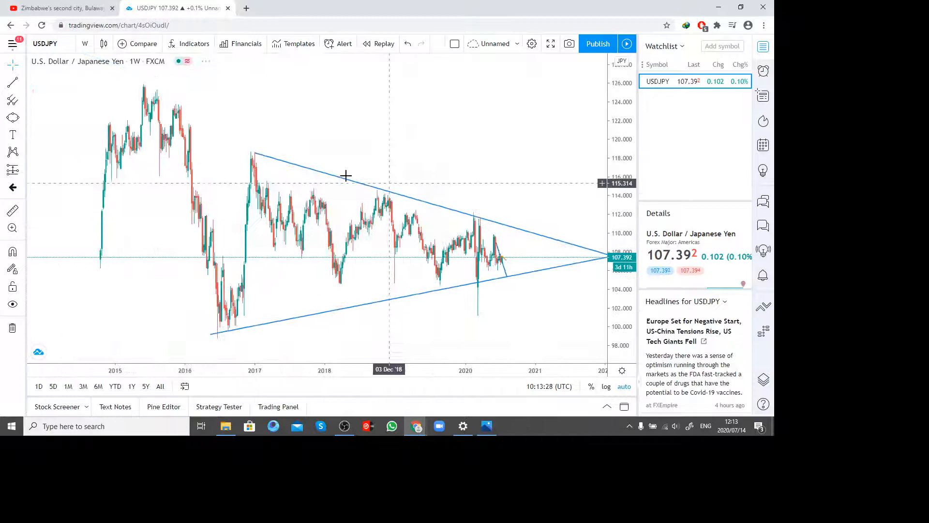
pyautogui.rightClick(346, 175)
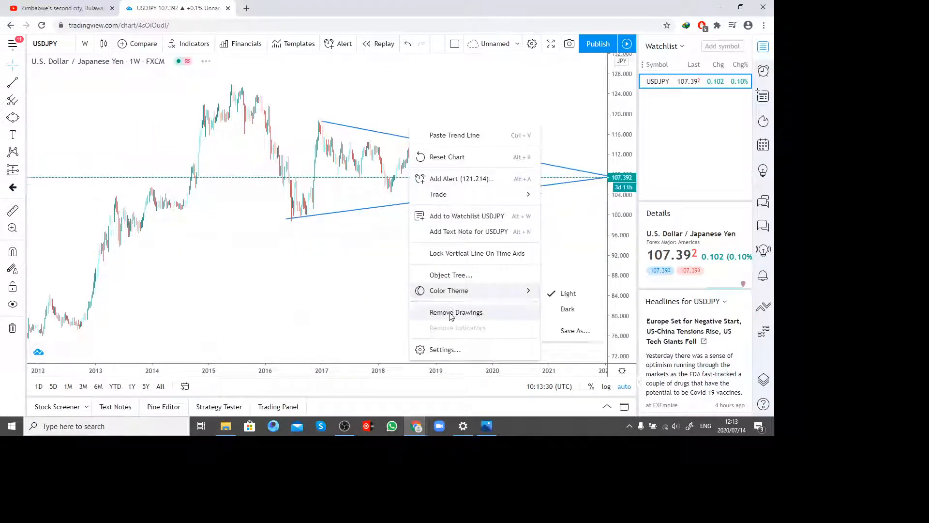
pyautogui.click(456, 313)
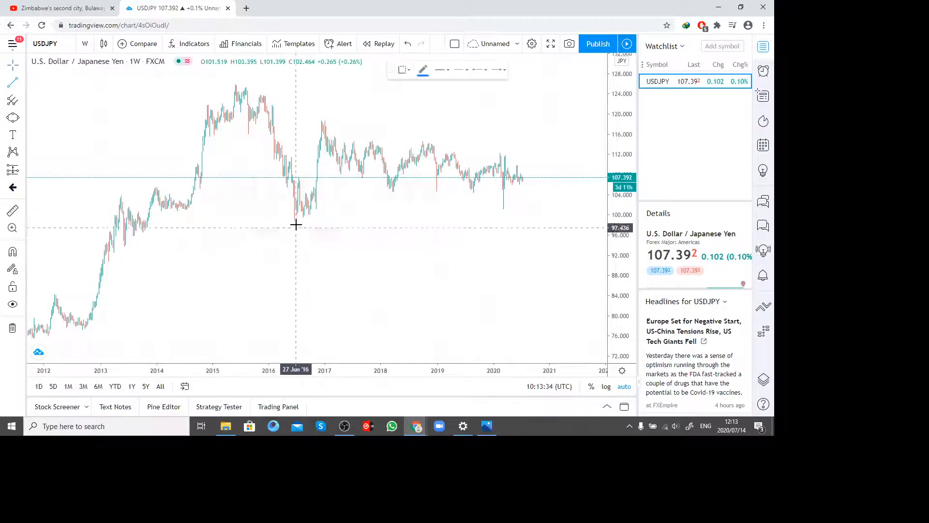
# - Draw a rising trendline from the 2016 low, a green support zone and a falling trendline across the highs
pyautogui.moveTo(297, 221); pyautogui.dragTo(582, 181)
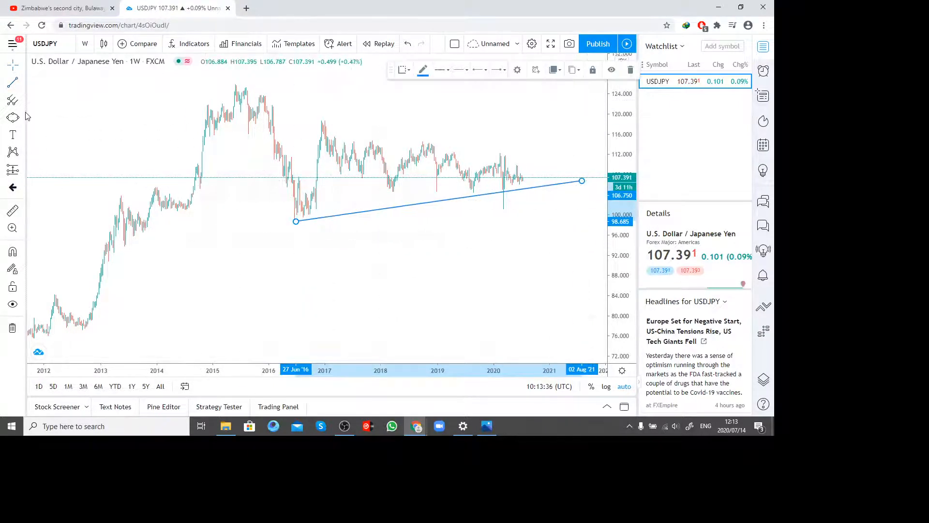
pyautogui.click(12, 117)
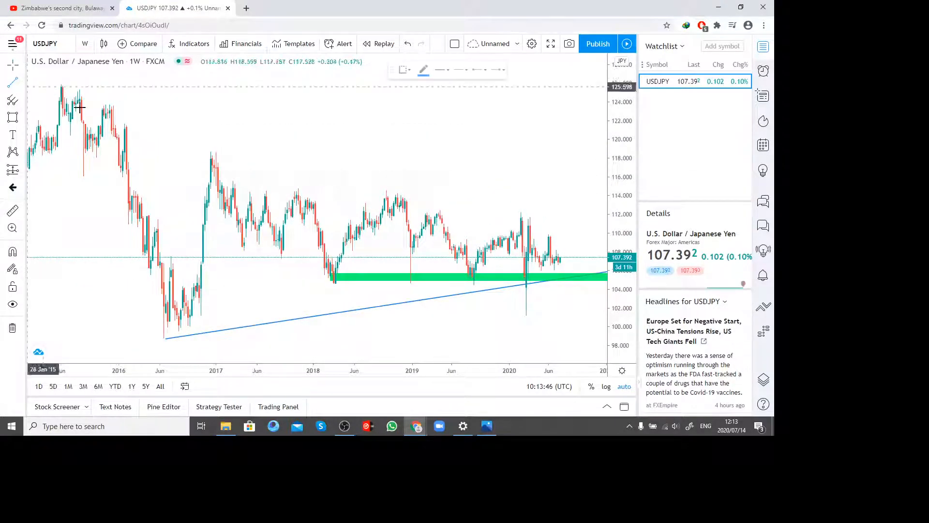
pyautogui.moveTo(210, 153); pyautogui.dragTo(577, 231)
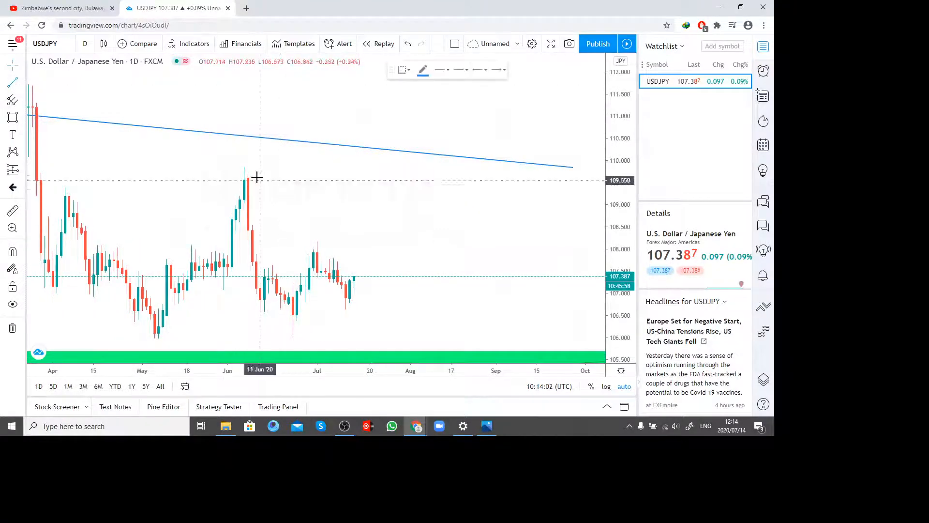
# - Extend the falling trendline and draw a projected-move arrow off it
pyautogui.moveTo(240, 167); pyautogui.dragTo(418, 342)
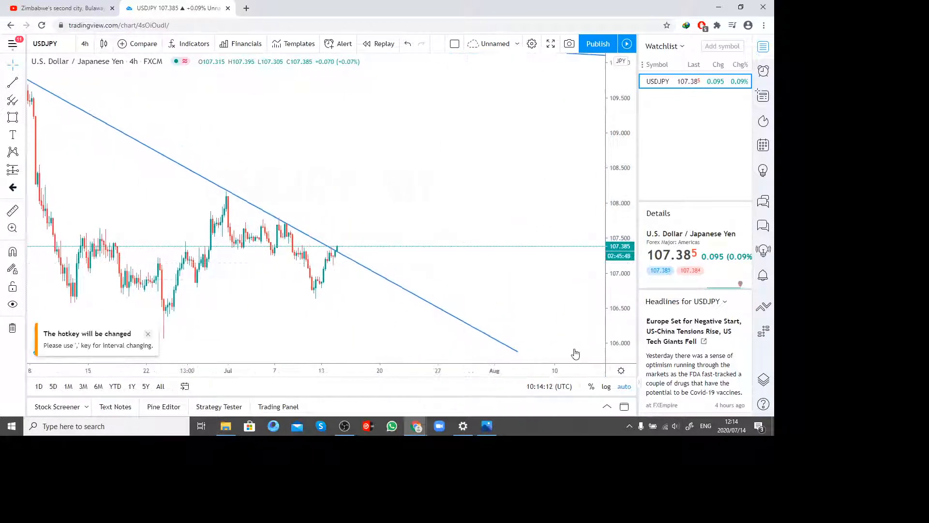
pyautogui.click(472, 325)
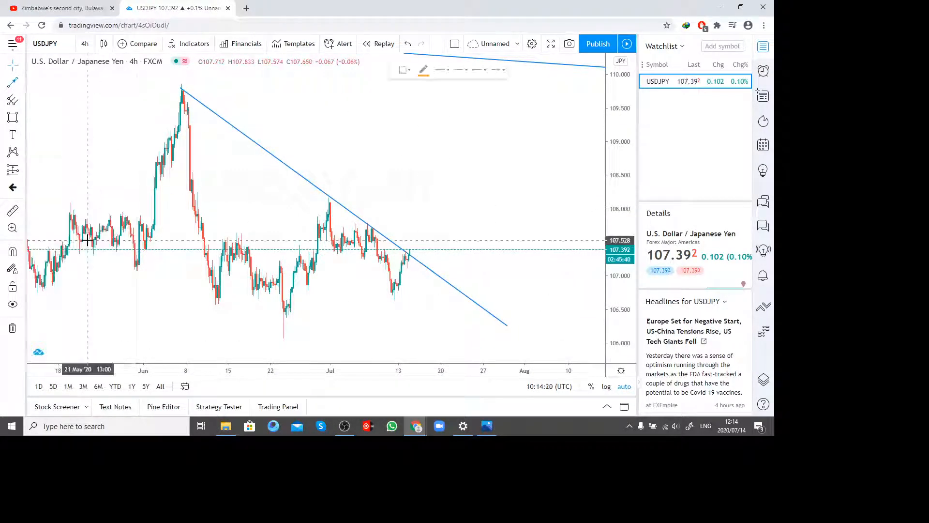
pyautogui.moveTo(416, 251); pyautogui.dragTo(453, 158)
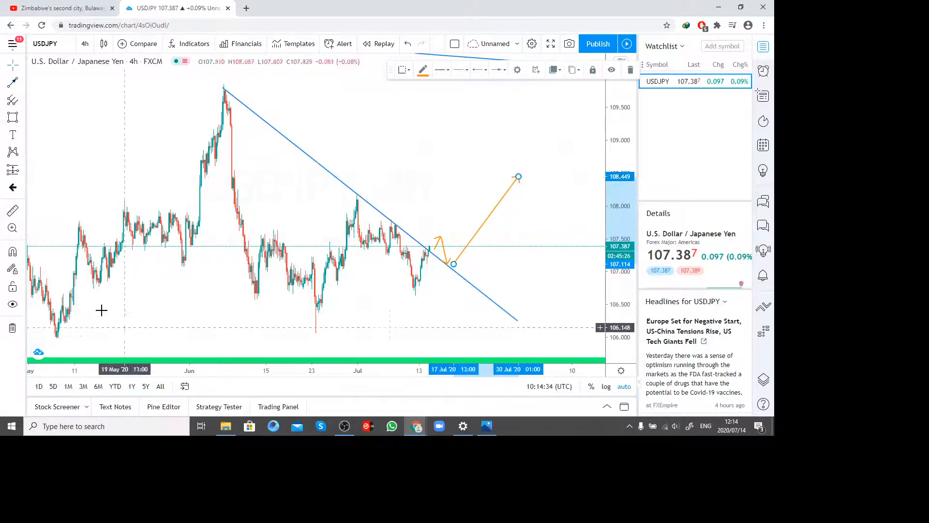
pyautogui.click(12, 81)
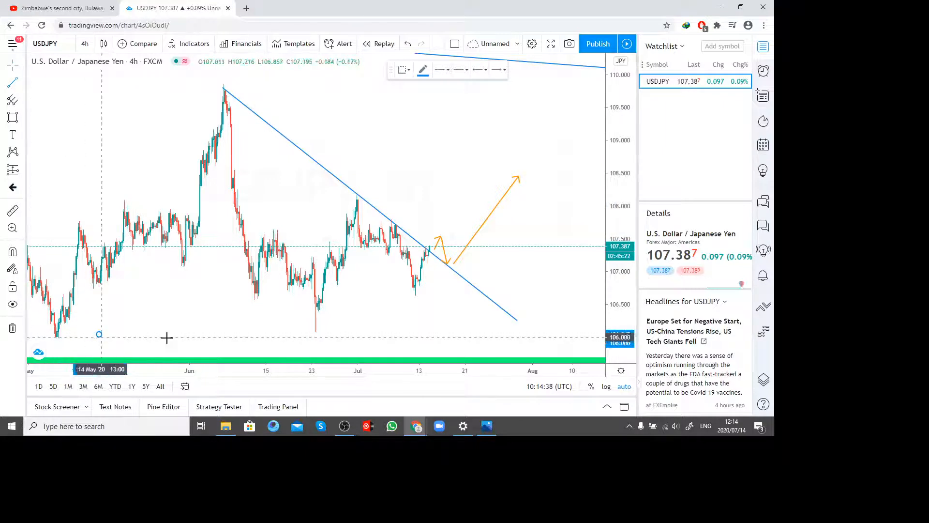
# - Draw a rising trendline from the May low, trim its end and adjust the projection arrow into the triangle
pyautogui.moveTo(56, 335); pyautogui.dragTo(539, 263)
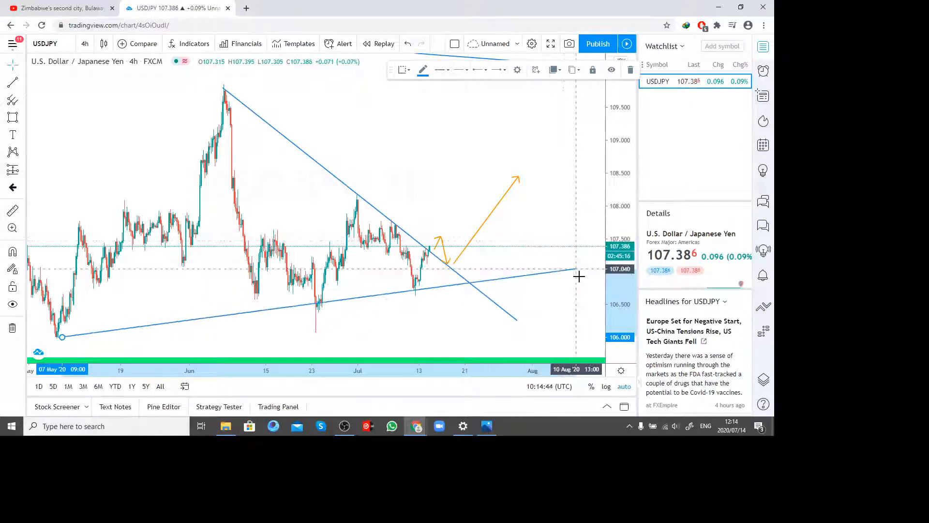
pyautogui.moveTo(578, 274); pyautogui.dragTo(471, 284)
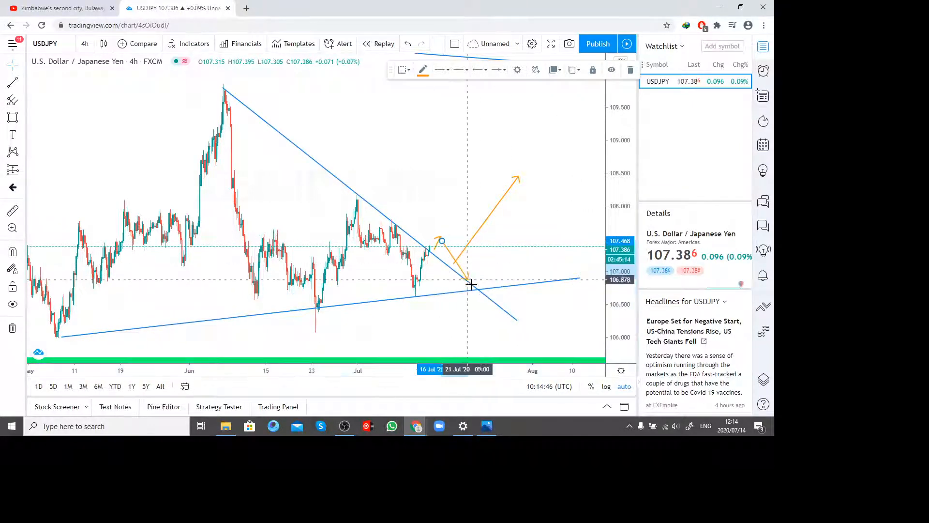
pyautogui.moveTo(472, 284); pyautogui.dragTo(453, 265)
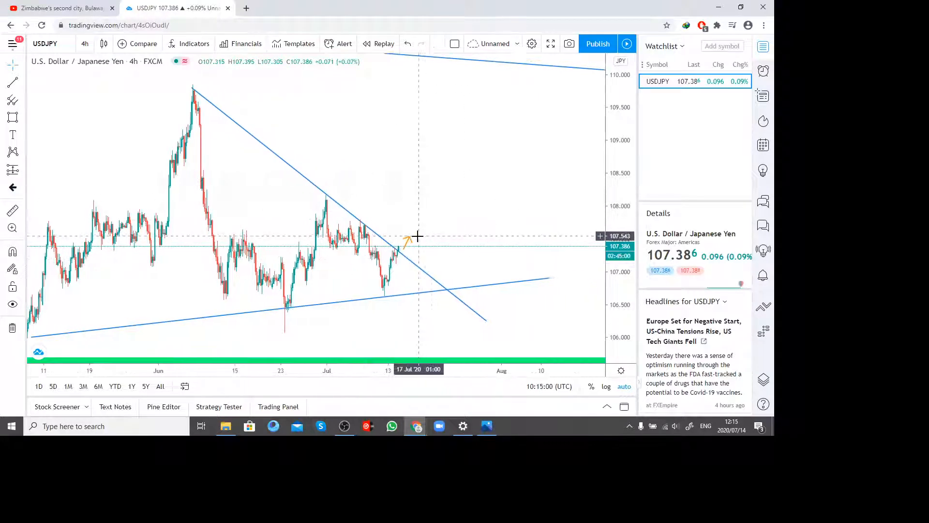
pyautogui.moveTo(403, 248); pyautogui.dragTo(452, 175)
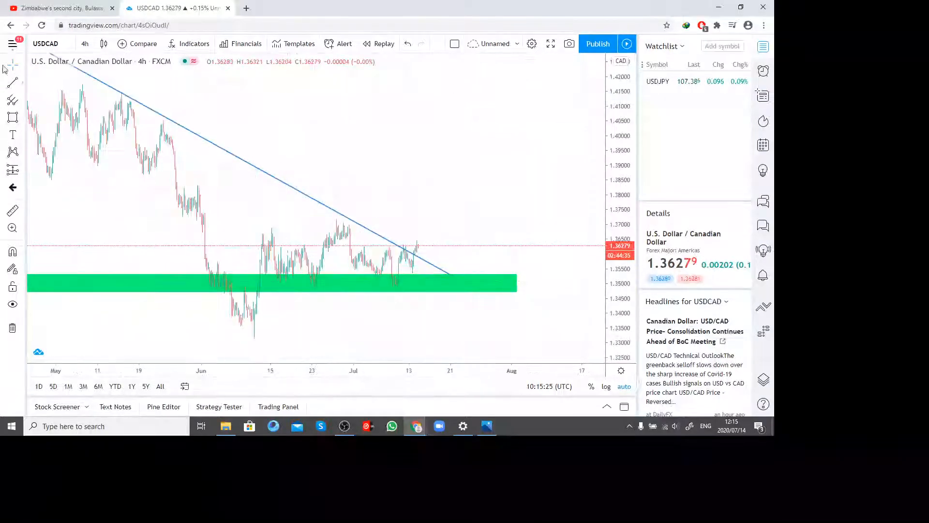
pyautogui.moveTo(13, 152)
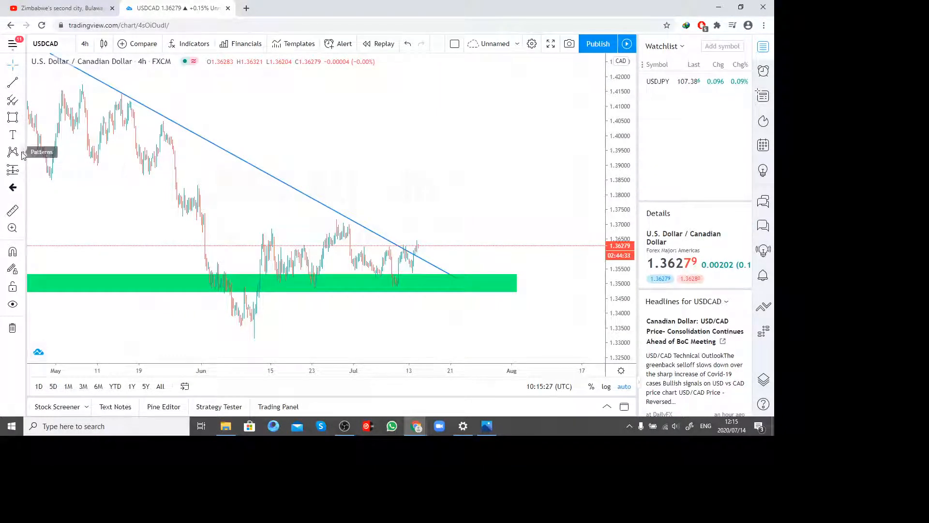
# - Place arrow-up marks under the USDCAD lows and draw an orange upward projection arrow from the breakout
pyautogui.click(13, 135)
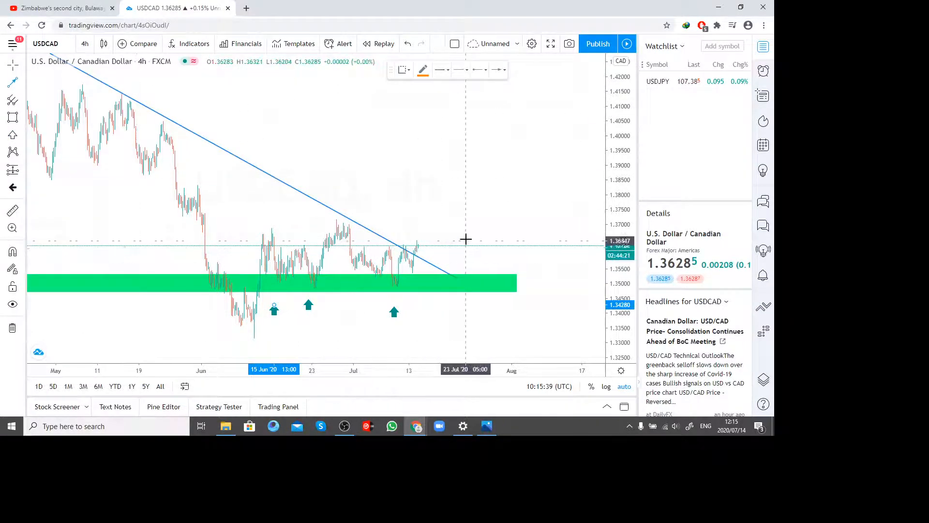
pyautogui.moveTo(435, 238); pyautogui.dragTo(517, 117)
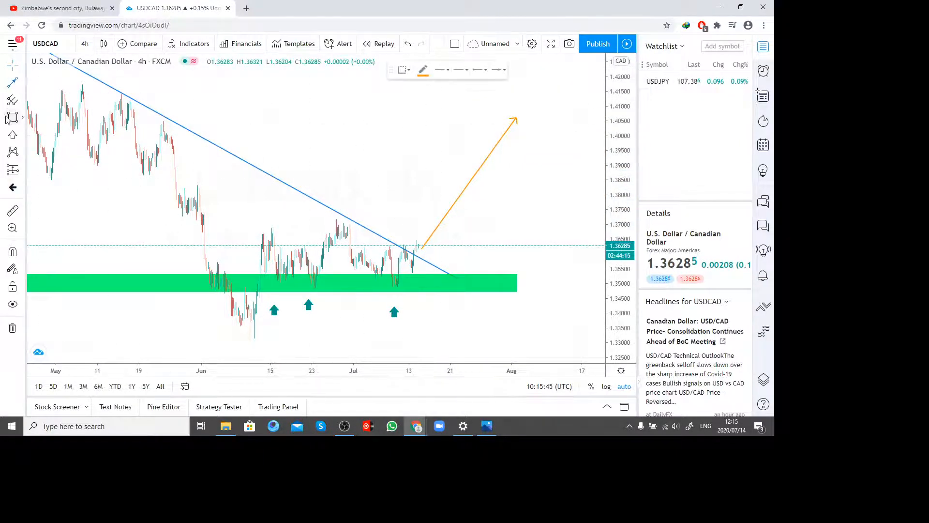
# - Sketch a curved dip-toward-the-zone-then-rise path, then look up GBPUSD
pyautogui.click(13, 99)
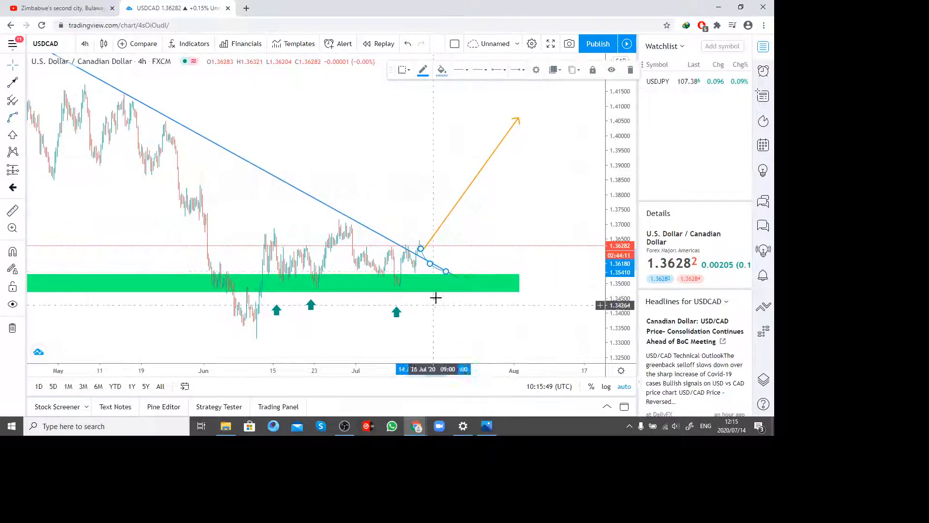
pyautogui.moveTo(447, 271); pyautogui.dragTo(505, 163)
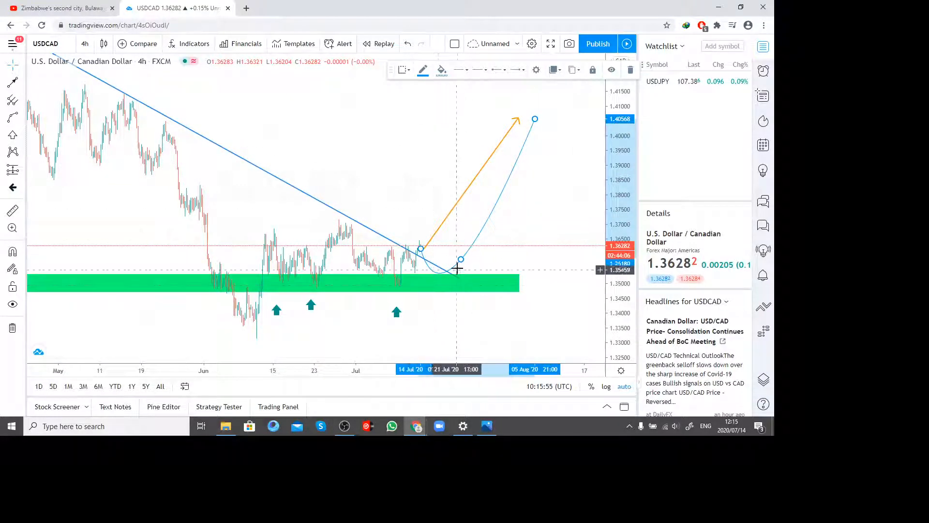
pyautogui.moveTo(460, 260); pyautogui.dragTo(471, 252)
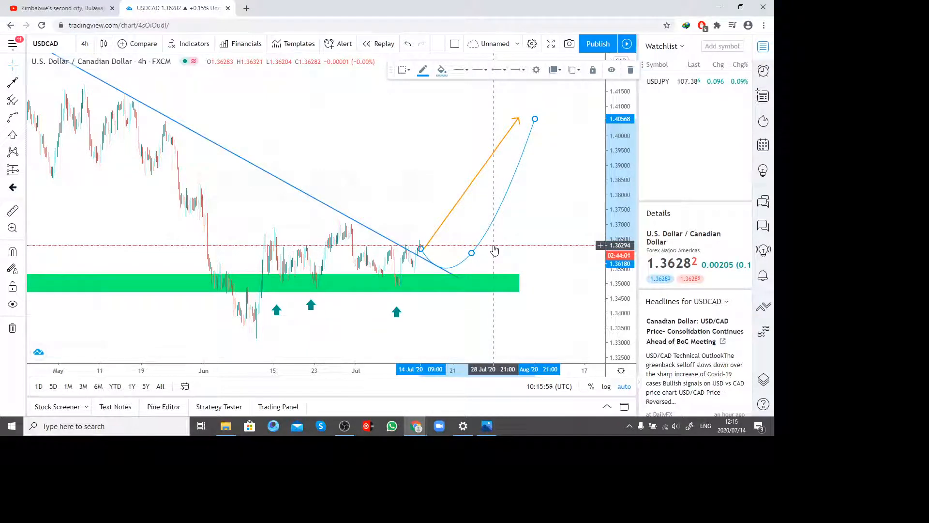
pyautogui.write('GBPUSD')
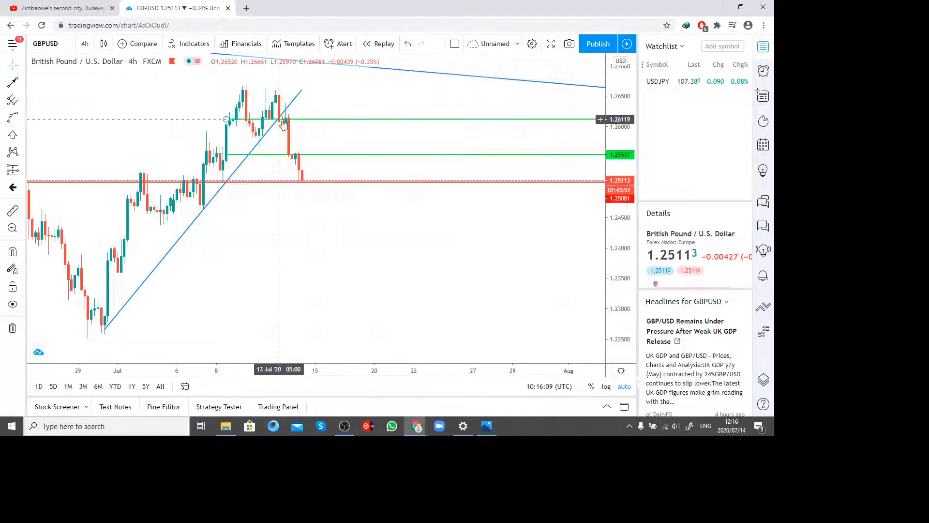
pyautogui.moveTo(287, 124)
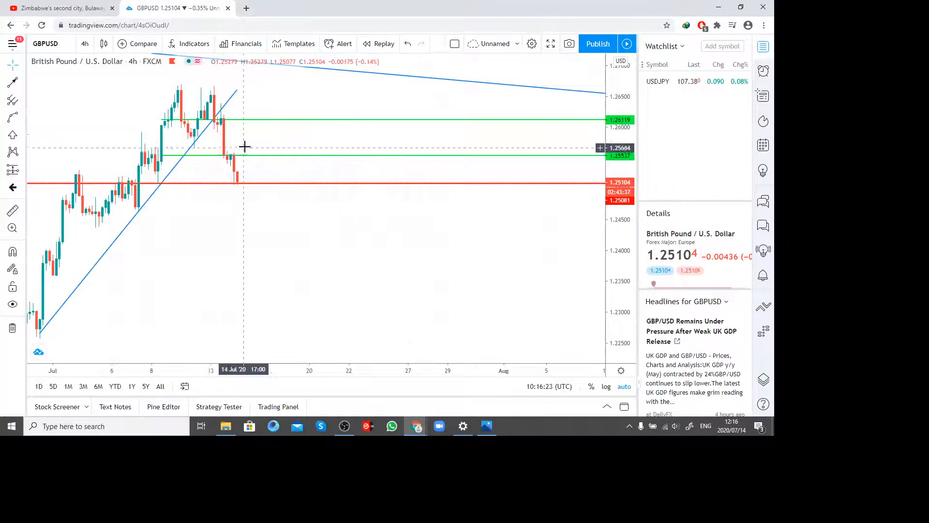
pyautogui.moveTo(244, 146); pyautogui.dragTo(329, 144)
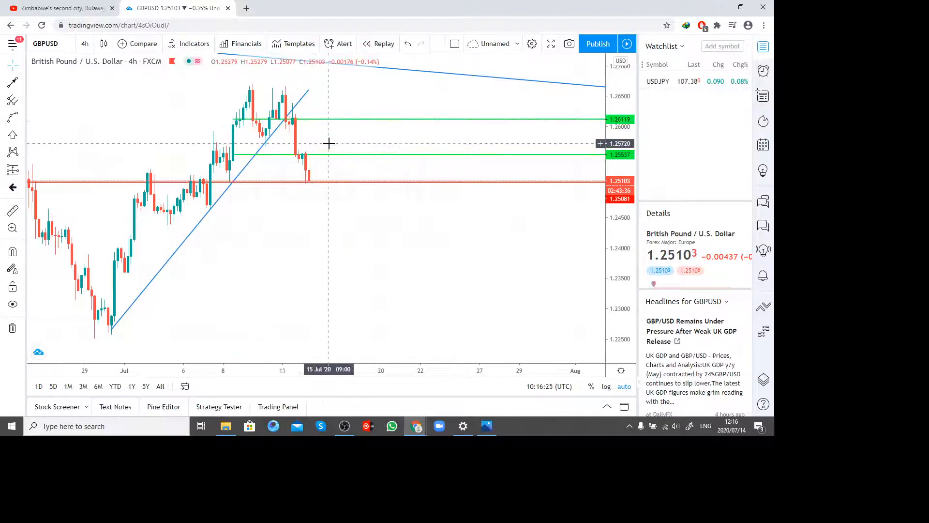
pyautogui.moveTo(320, 144)
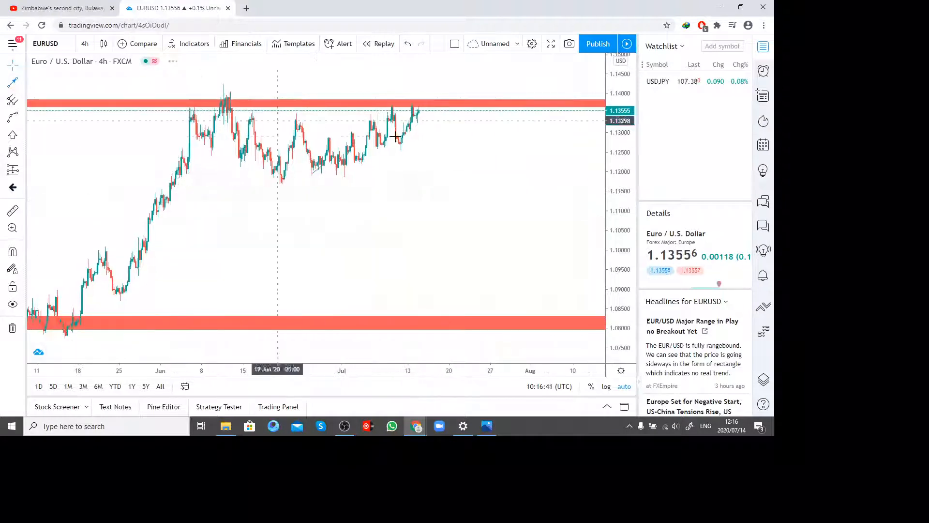
pyautogui.moveTo(418, 113); pyautogui.dragTo(500, 315)
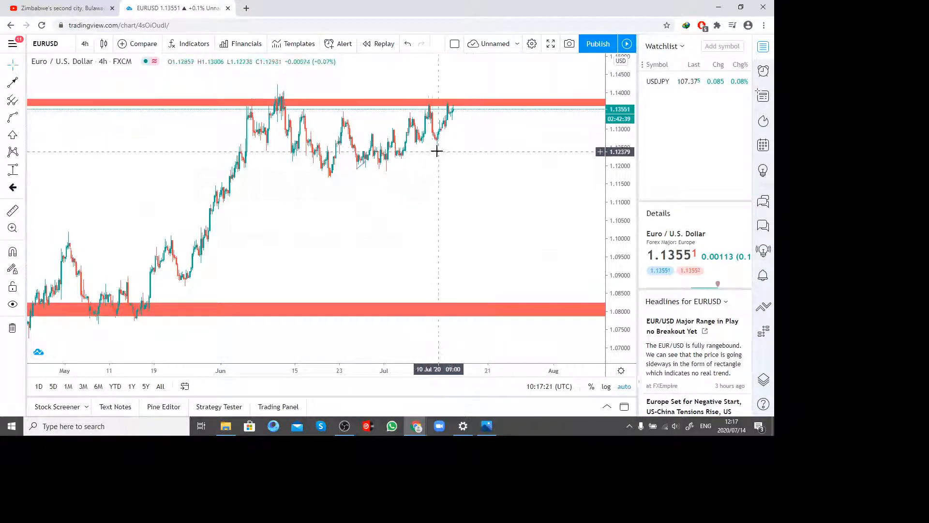
pyautogui.moveTo(438, 145)
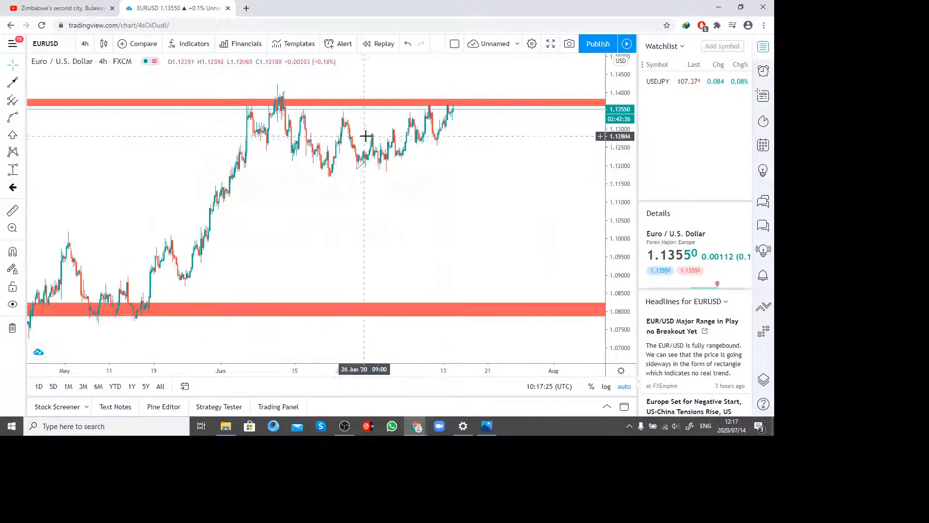
pyautogui.moveTo(443, 146)
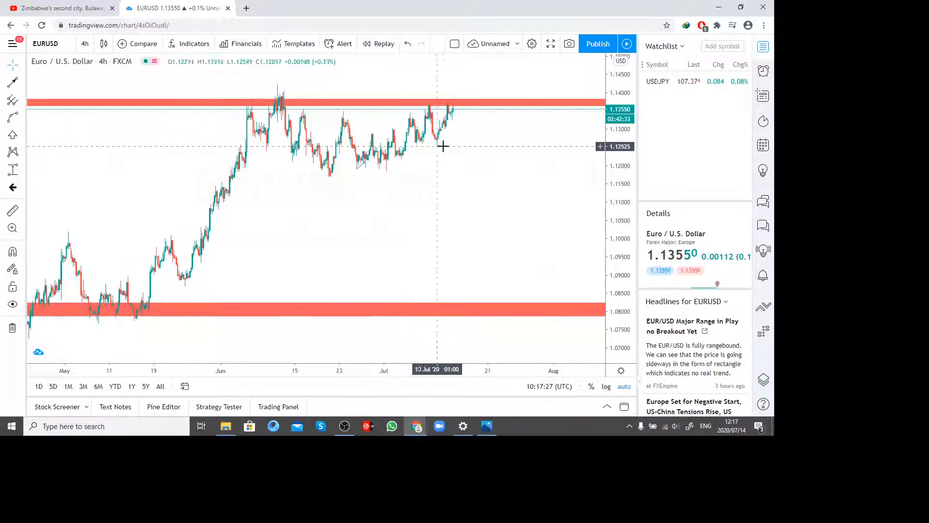